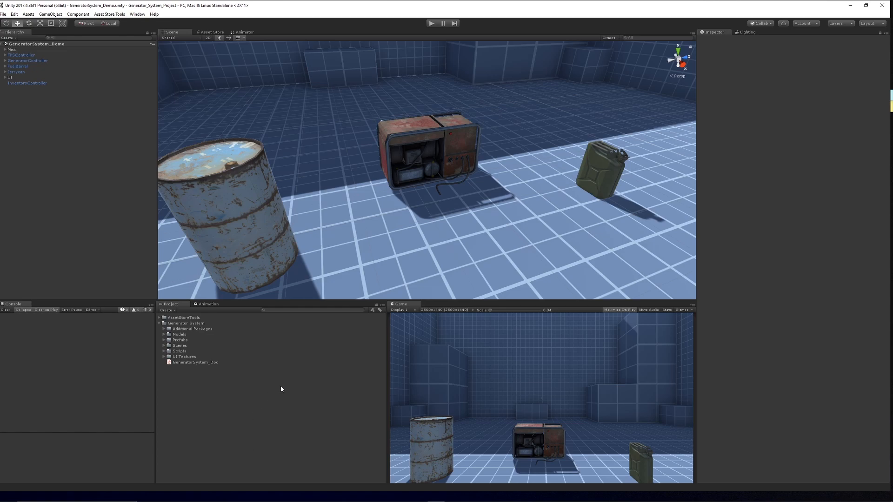
pyautogui.moveTo(392, 160)
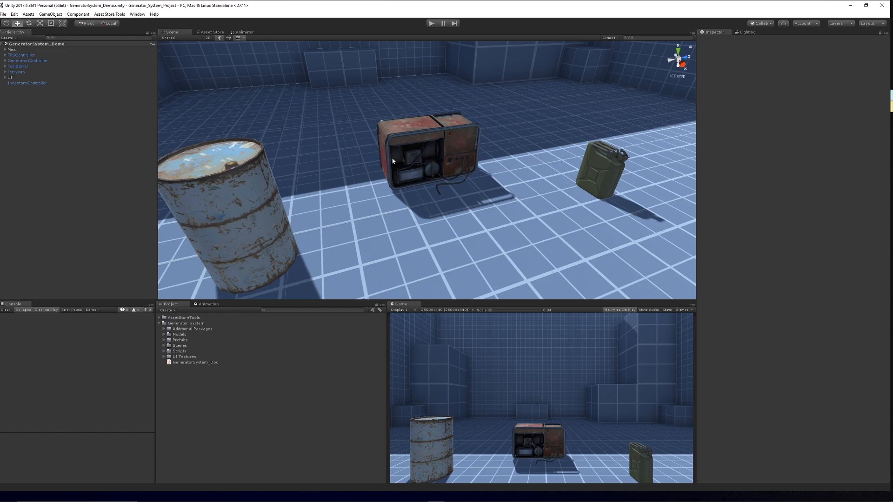
pyautogui.moveTo(202, 174)
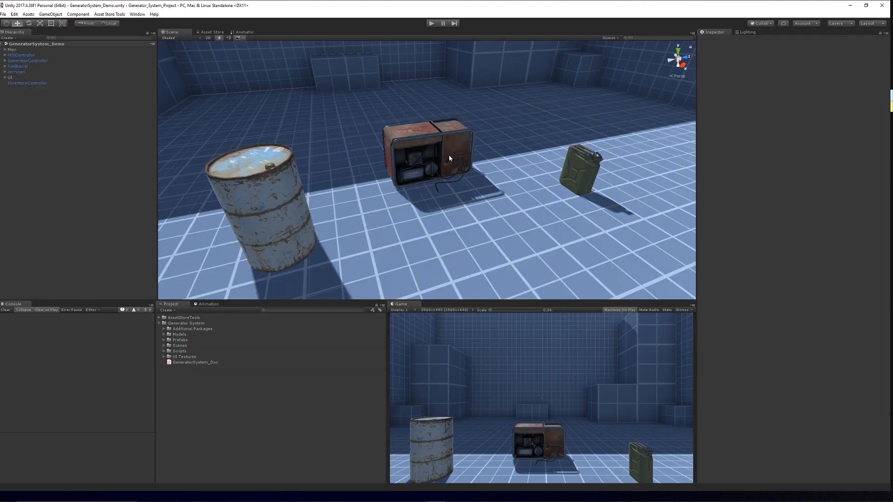
pyautogui.moveTo(457, 166)
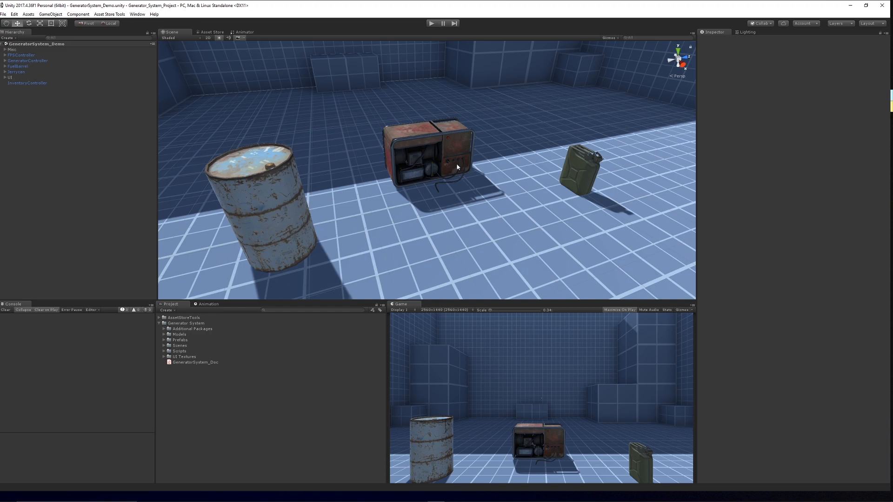
pyautogui.moveTo(230, 196)
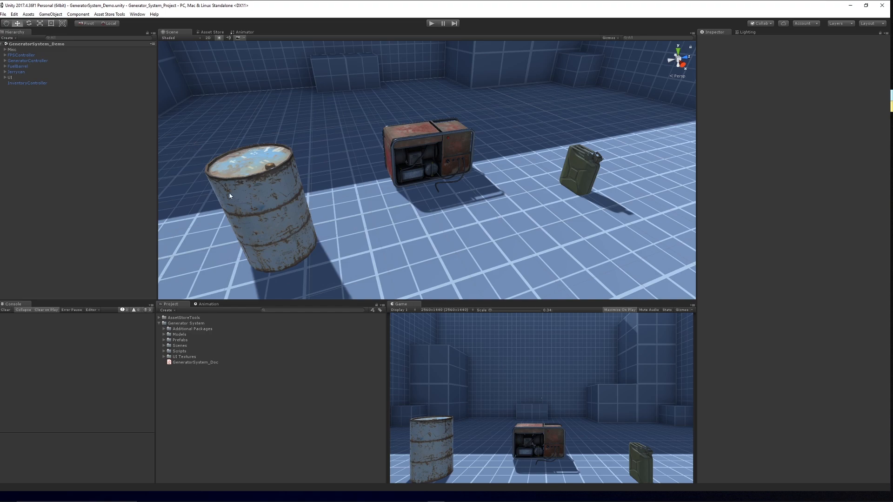
pyautogui.moveTo(153, 184)
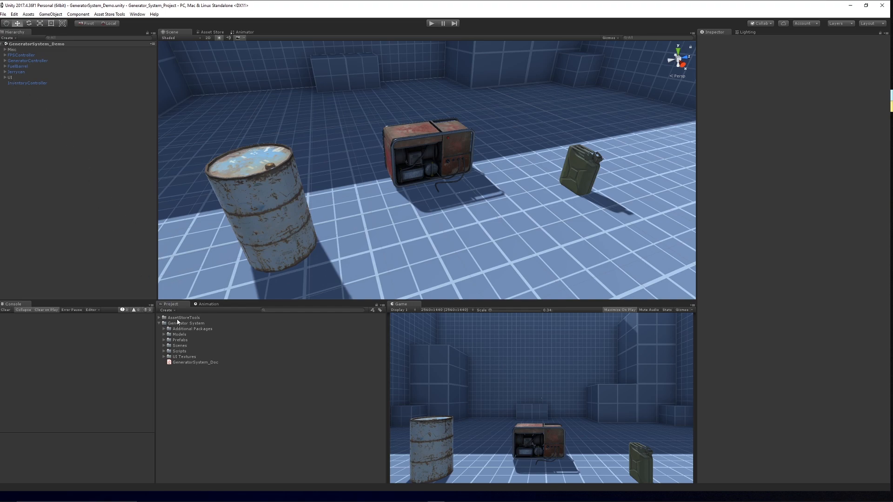
# - Review the GeneratorController and InventoryController components: fuel levels, inventory key and UI references
pyautogui.click(22, 61)
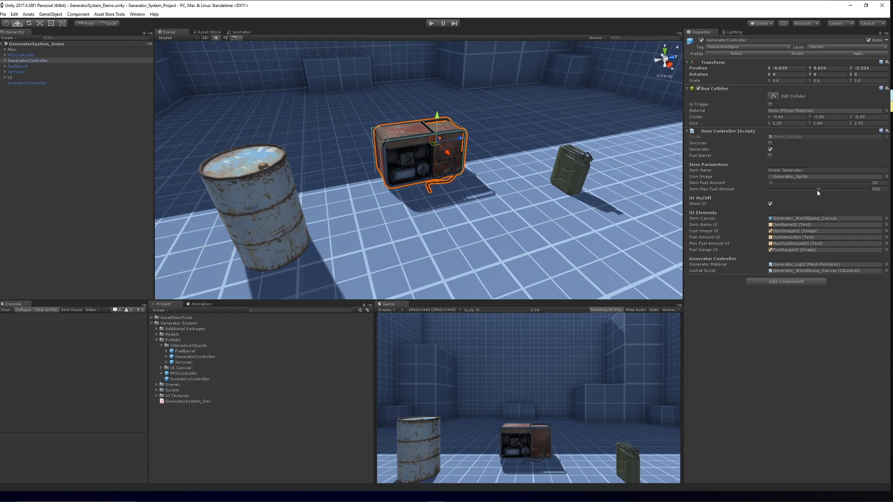
pyautogui.moveTo(787, 218)
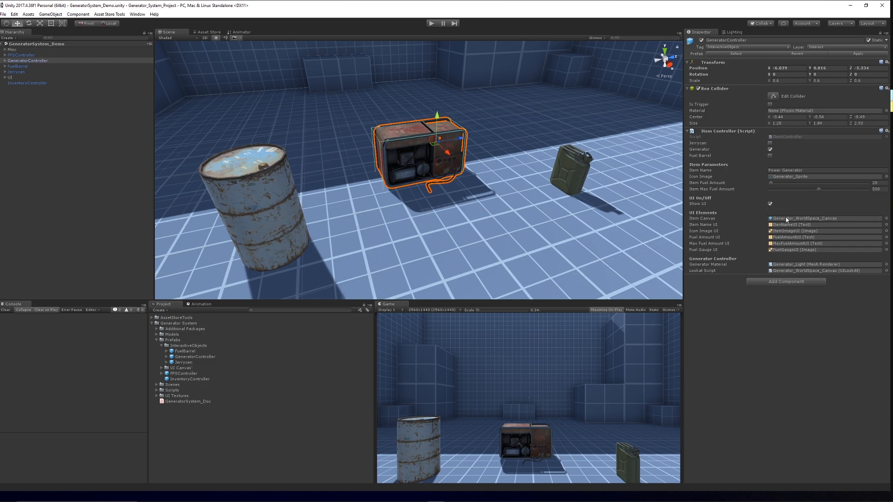
pyautogui.moveTo(729, 308)
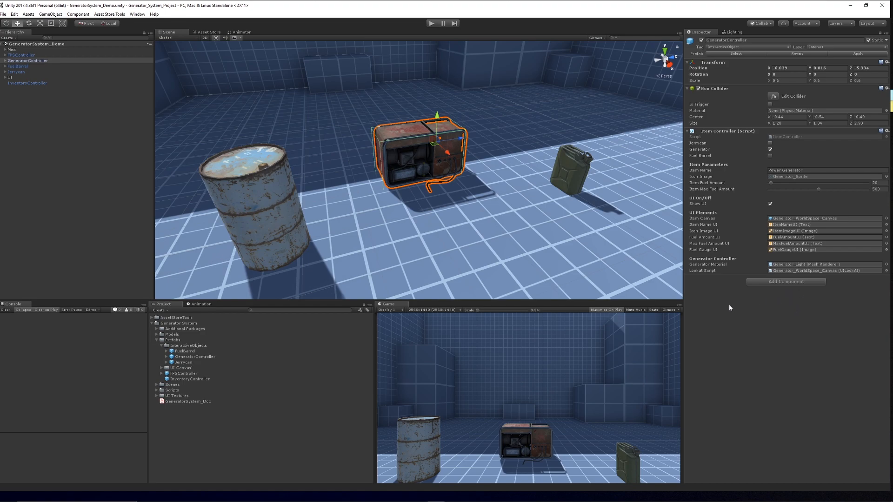
pyautogui.moveTo(377, 261)
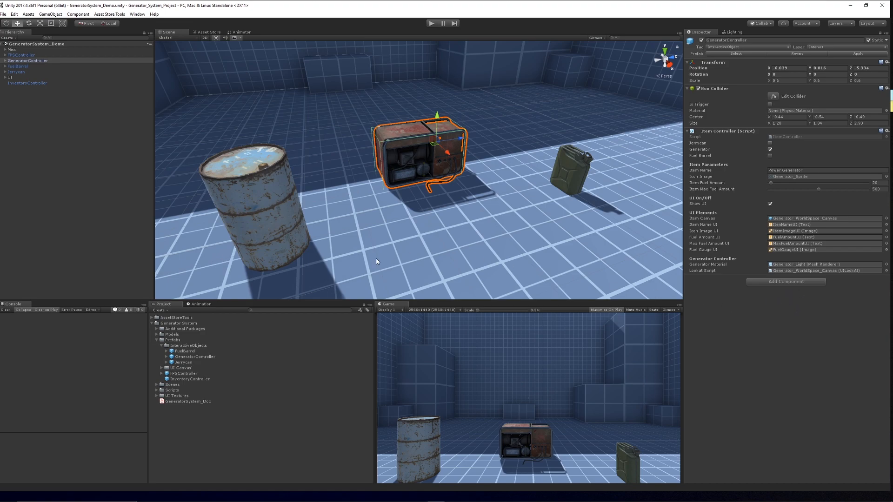
pyautogui.click(22, 83)
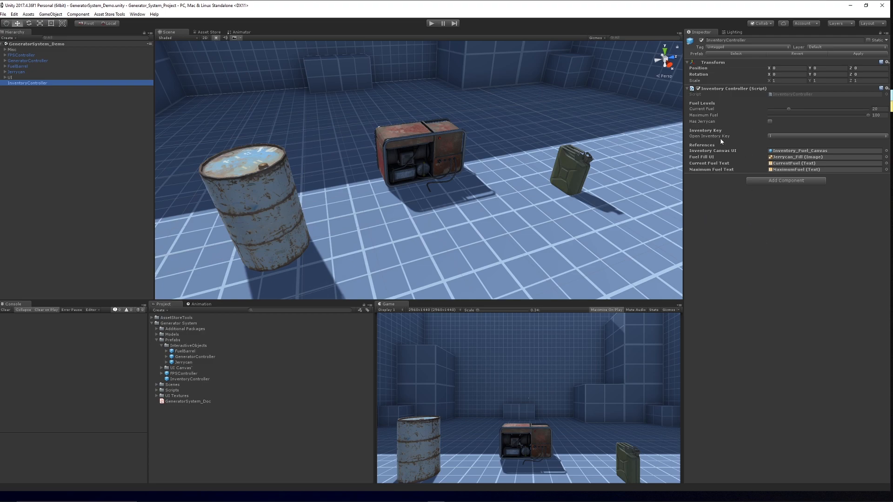
pyautogui.moveTo(727, 123)
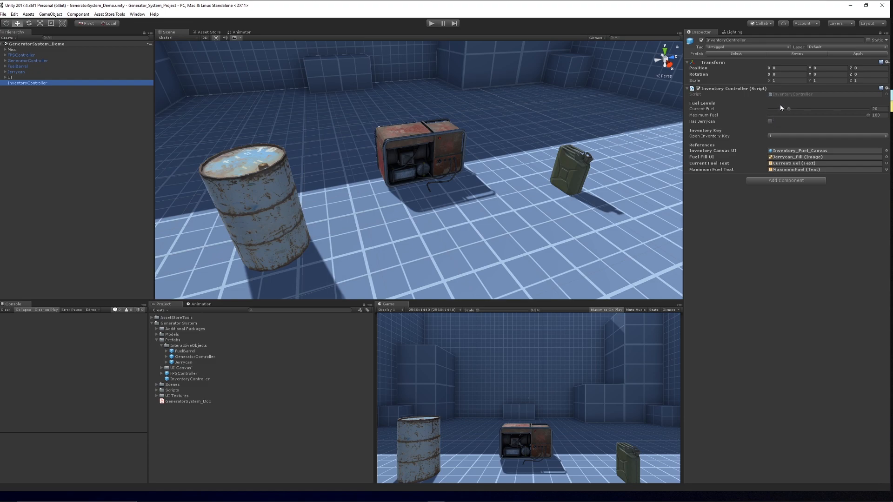
pyautogui.moveTo(788, 117)
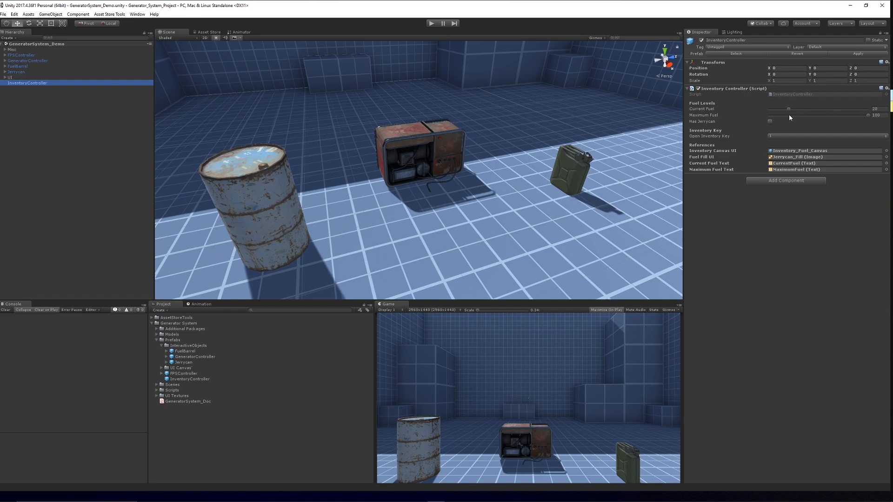
pyautogui.moveTo(3, 120)
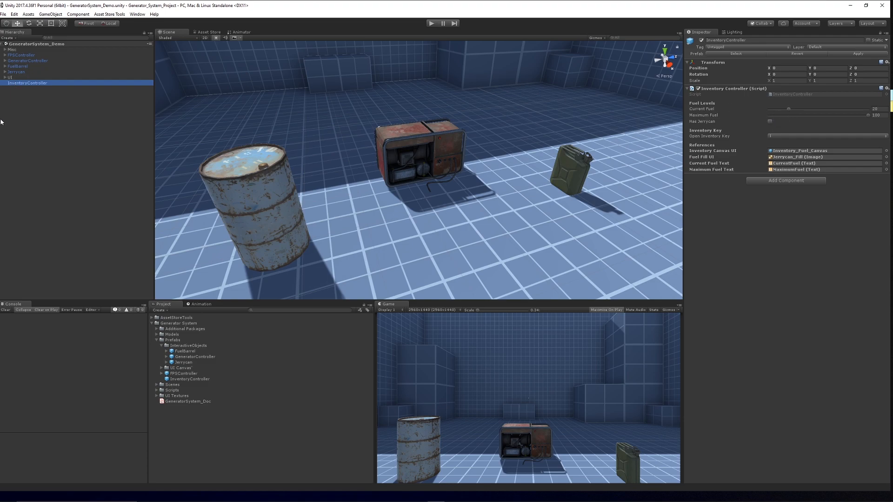
pyautogui.moveTo(201, 384)
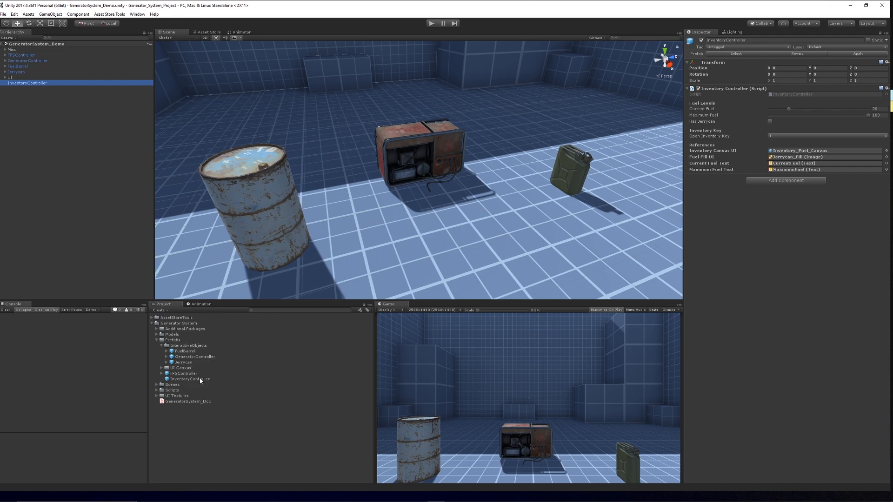
pyautogui.moveTo(194, 395)
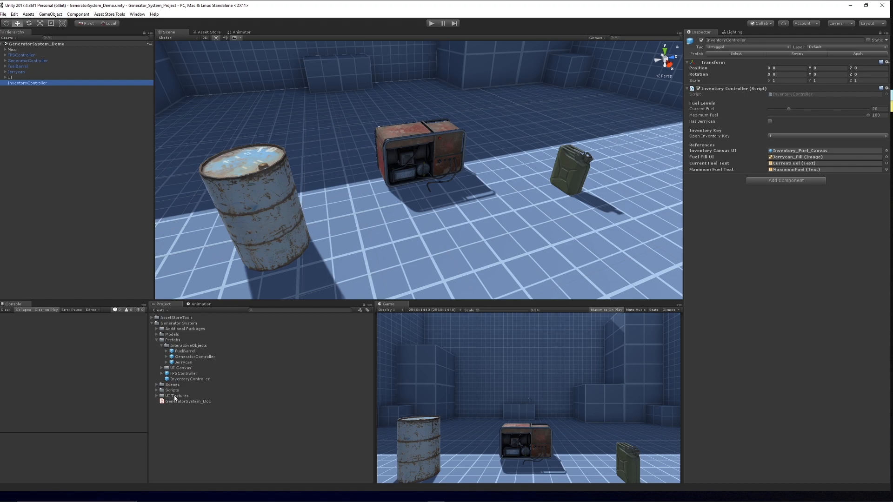
# - Reveal UI Textures and inspect UI_Battery_White_Rectangle's sprite import settings and preview
pyautogui.click(156, 396)
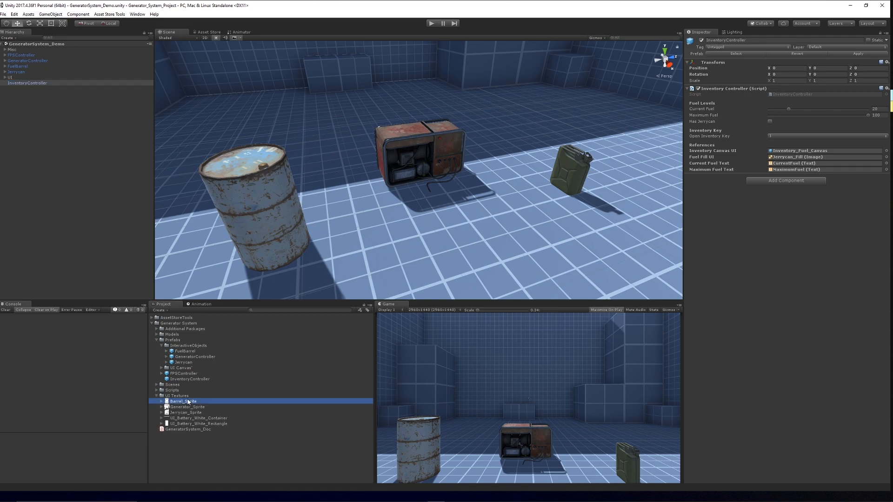
pyautogui.click(199, 423)
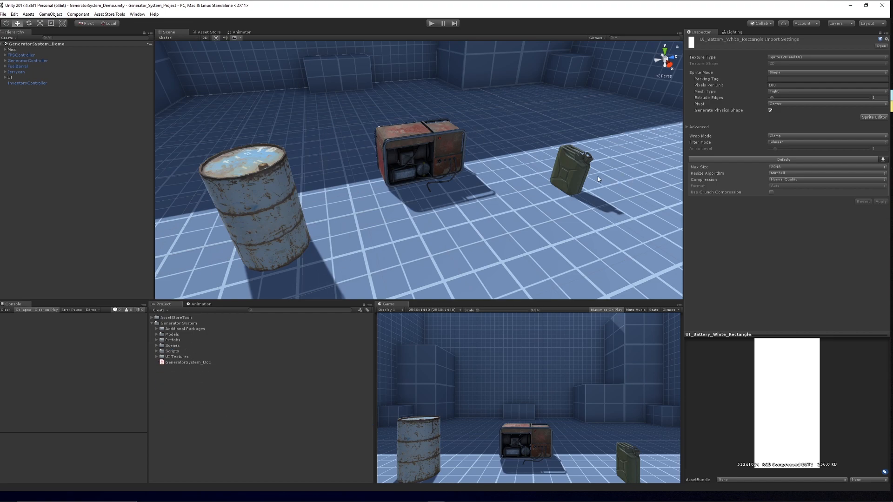
pyautogui.moveTo(577, 178)
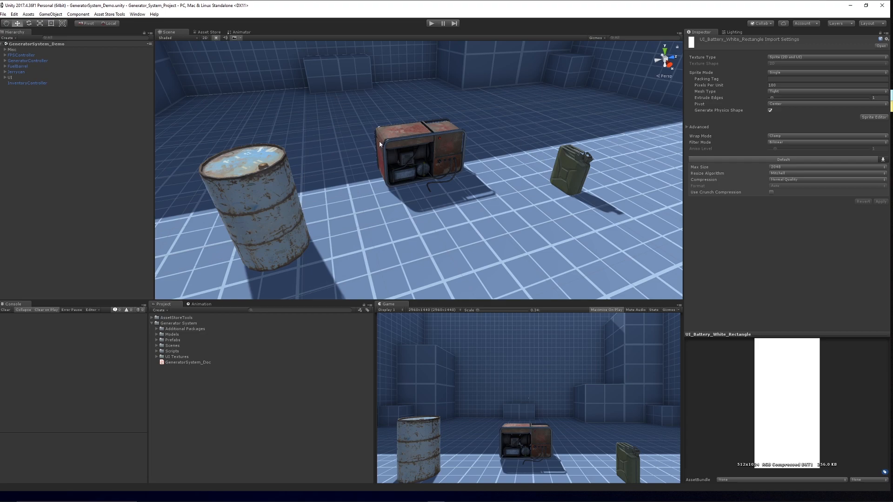
pyautogui.moveTo(379, 187)
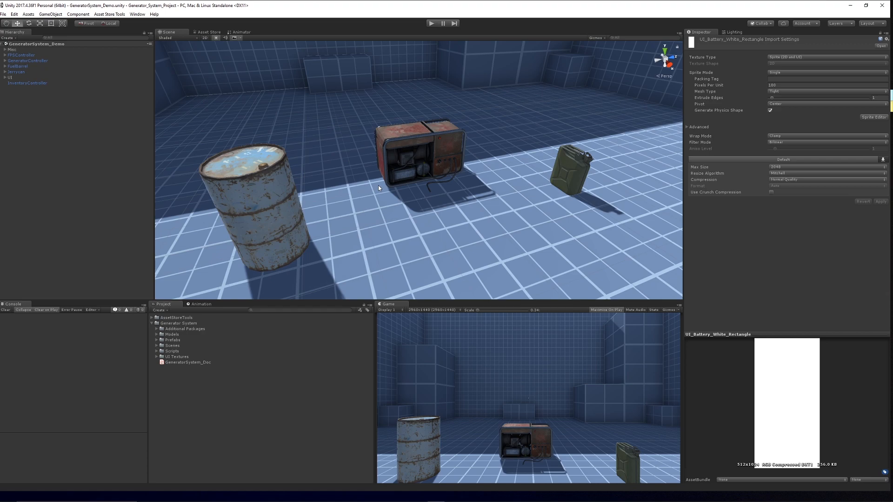